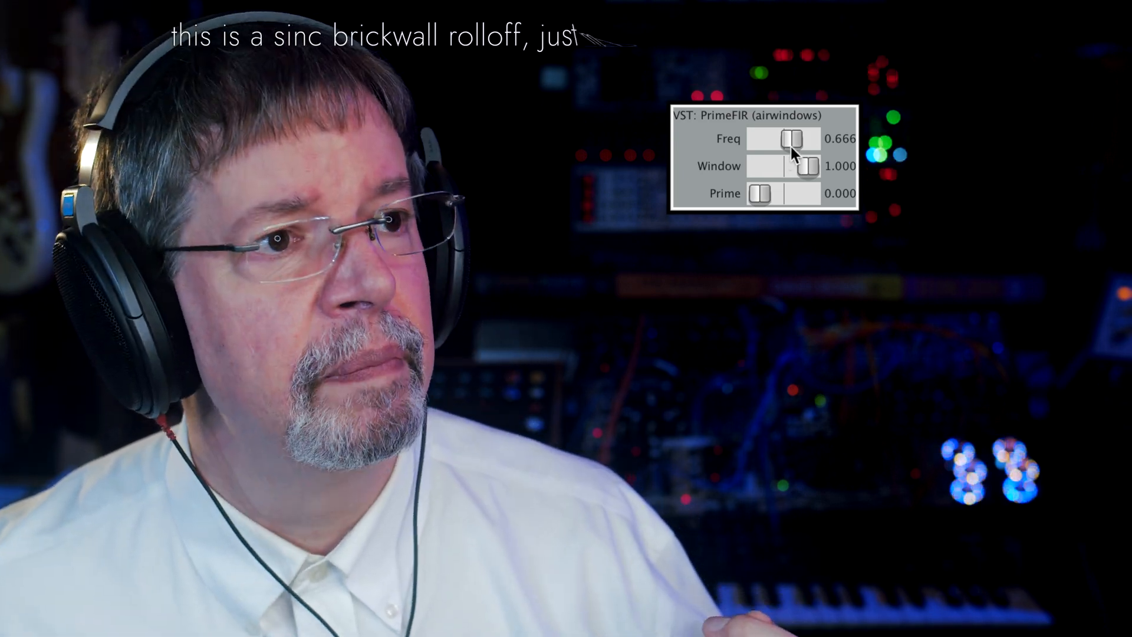
- Sweep Freq up to 0.814 then down to 0.386, with Window eased to 0.870
{"action": "left_click_drag", "start_coordinate": [787, 139], "coordinate": [798, 139]}
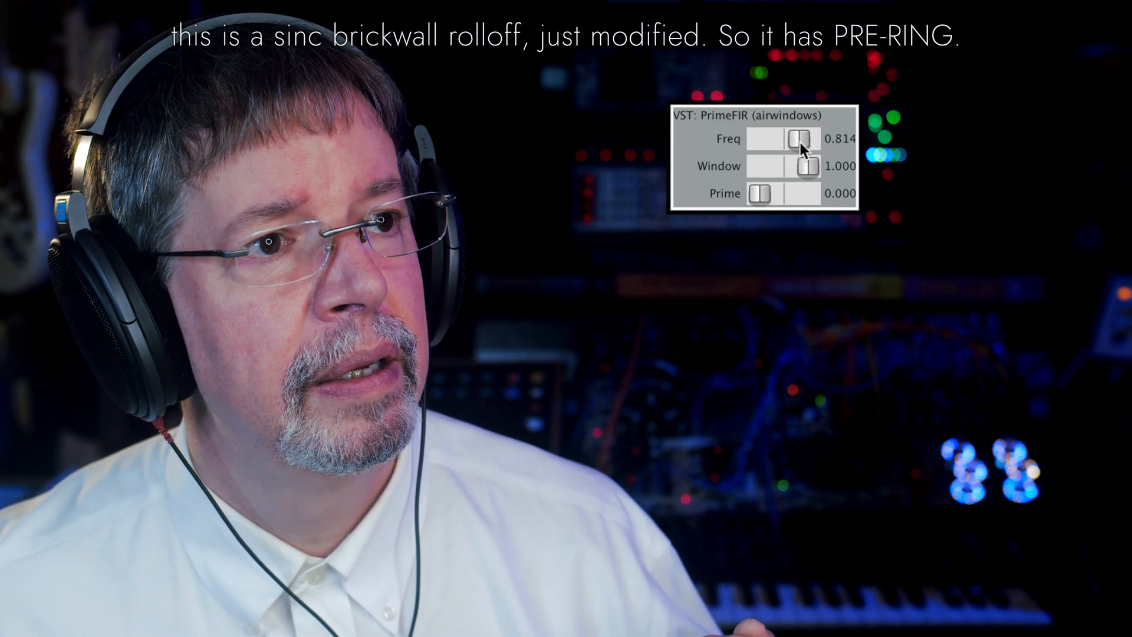
{"action": "left_click_drag", "start_coordinate": [799, 138], "coordinate": [776, 138]}
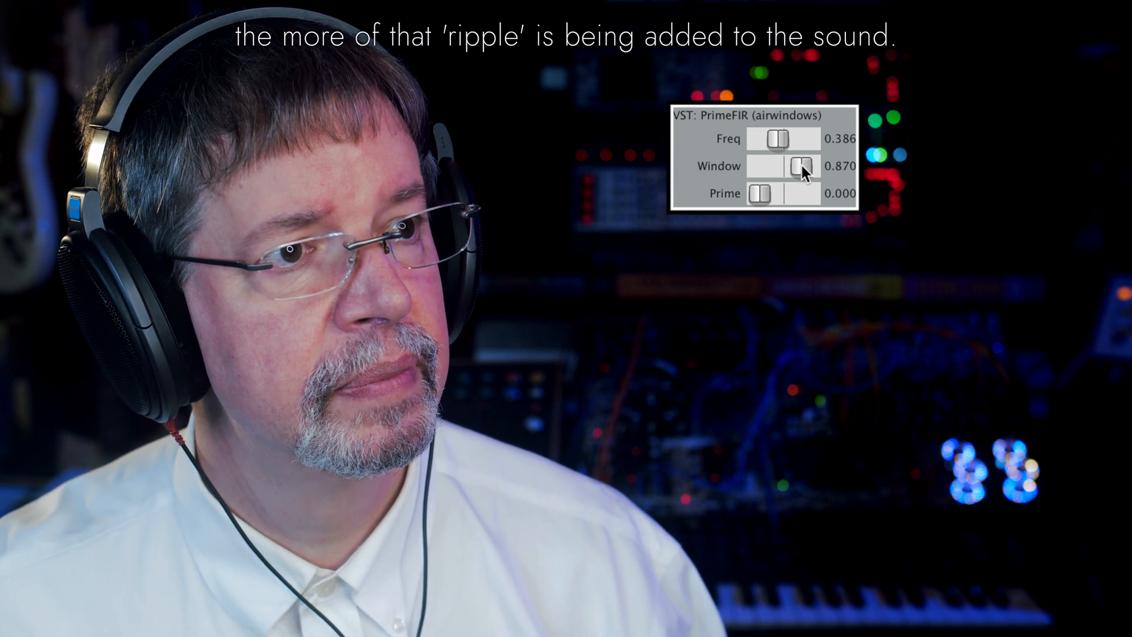
- Drop Window to about 0.44, raise Freq to about 0.55, then restore Window to 1.000
{"action": "left_click_drag", "start_coordinate": [798, 166], "coordinate": [779, 166]}
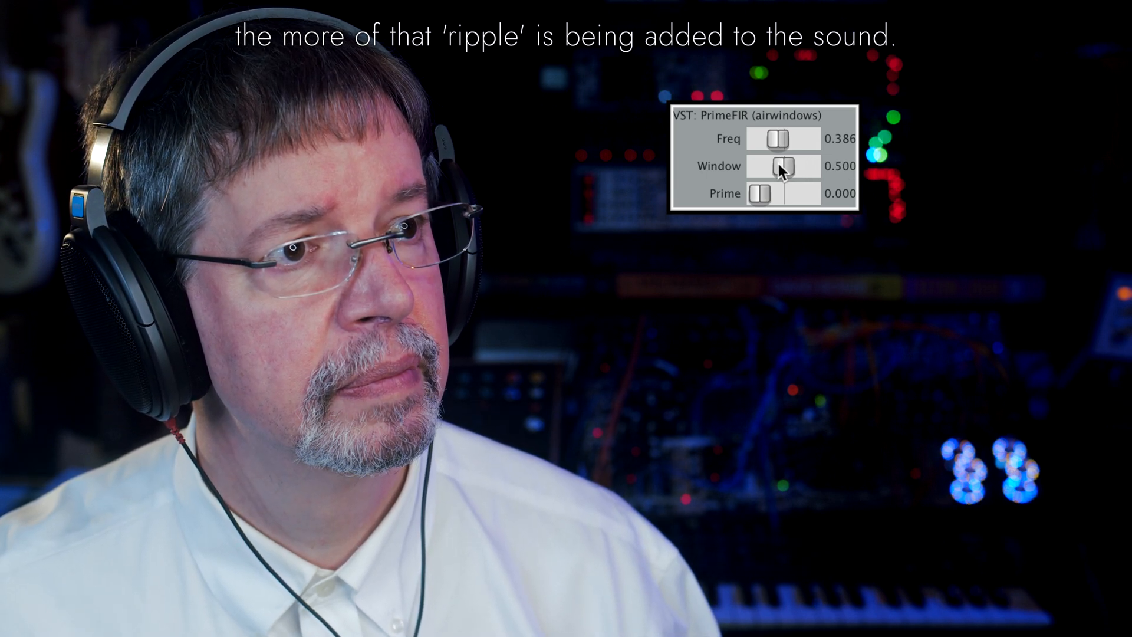
{"action": "left_click_drag", "start_coordinate": [776, 139], "coordinate": [786, 139]}
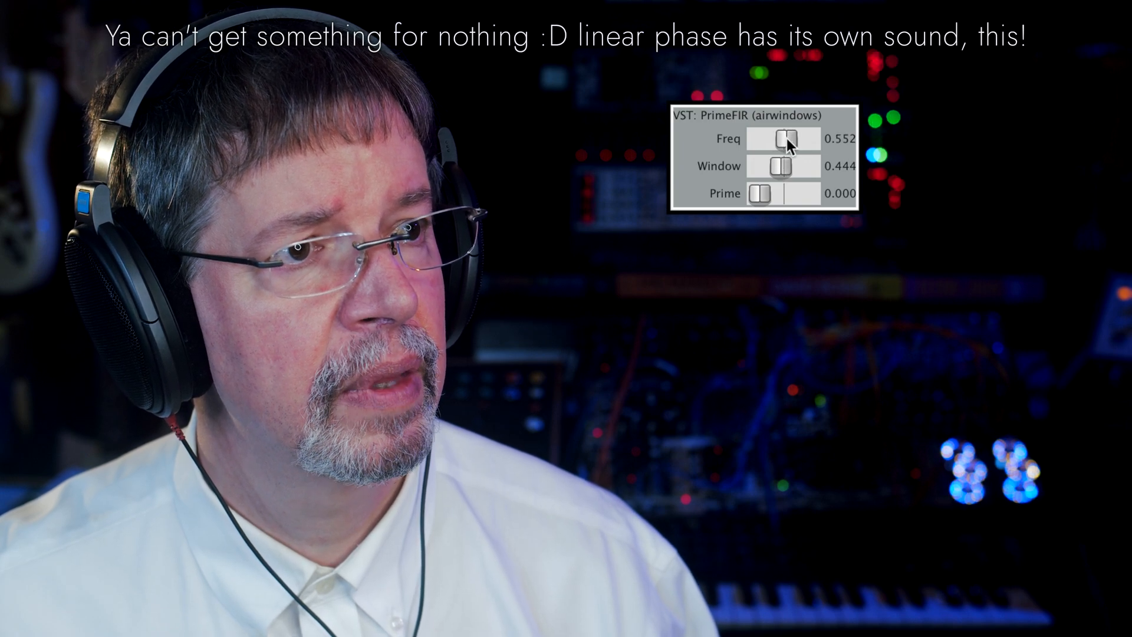
{"action": "left_click_drag", "start_coordinate": [776, 166], "coordinate": [802, 166]}
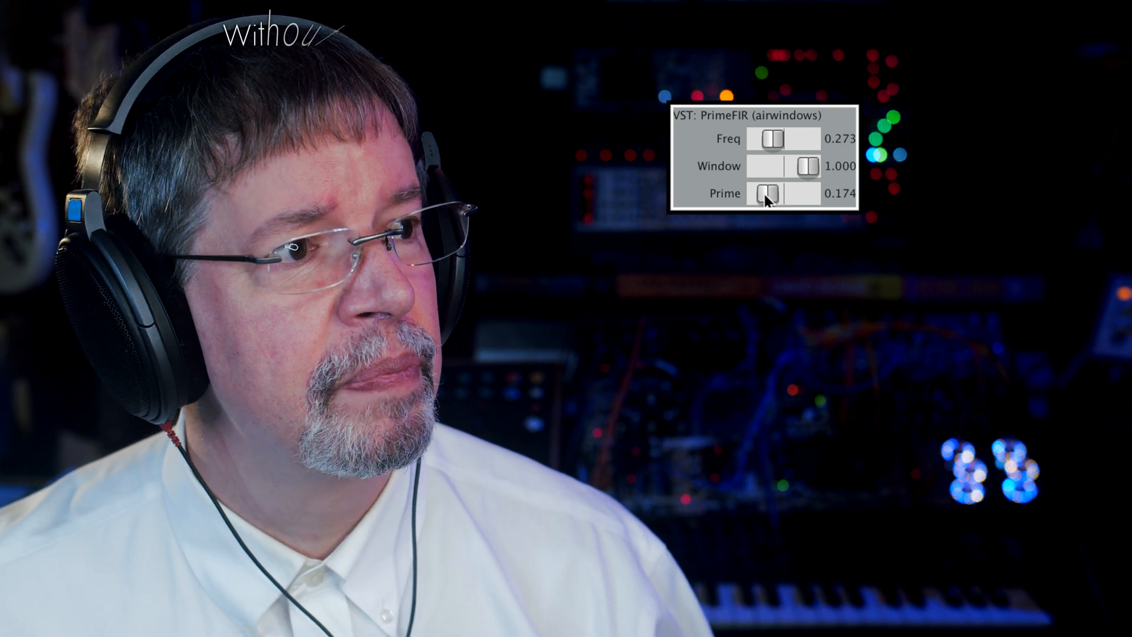
- Push Prime up to 0.916 with Freq at 0.082 and Window at 1.000
{"action": "left_click_drag", "start_coordinate": [761, 195], "coordinate": [786, 194]}
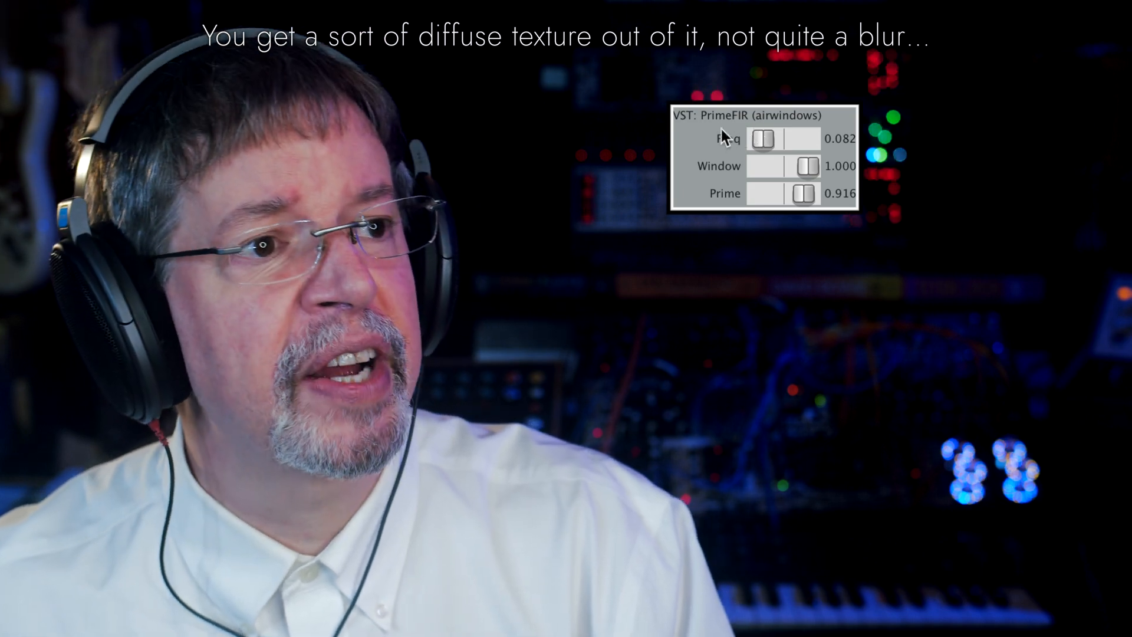
- Raise Freq to 0.635 and lower Window to 0.416 with Prime at zero
{"action": "left_click_drag", "start_coordinate": [765, 138], "coordinate": [786, 138]}
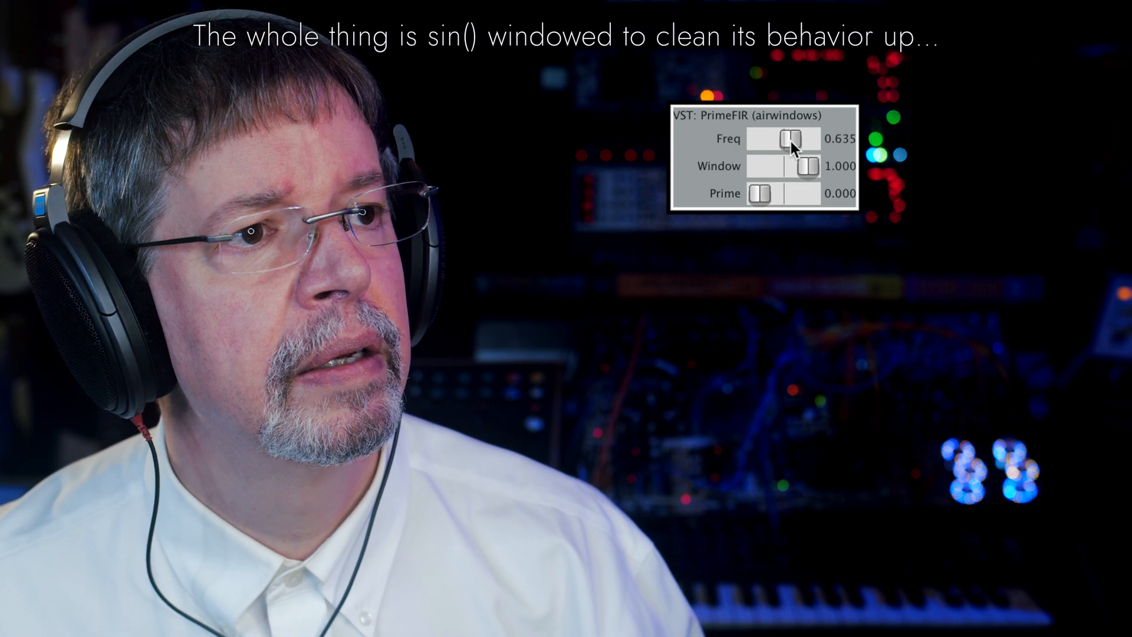
{"action": "left_click_drag", "start_coordinate": [808, 166], "coordinate": [780, 167]}
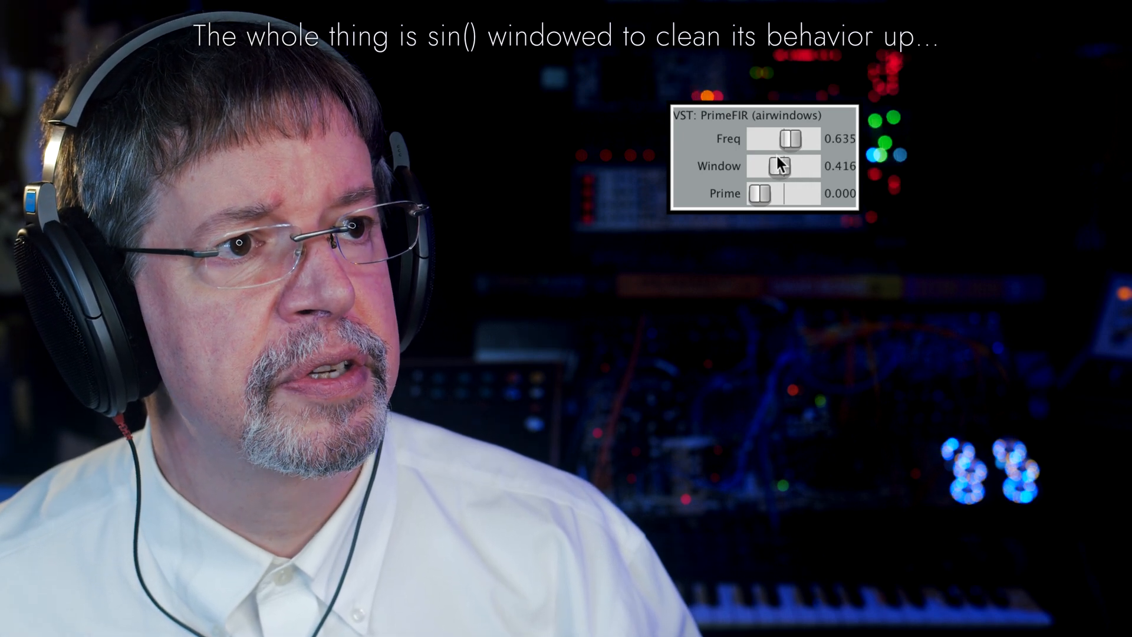
- Bring Window and Prime to full 1.000 with Freq at 0.875
{"action": "left_click_drag", "start_coordinate": [779, 166], "coordinate": [809, 166]}
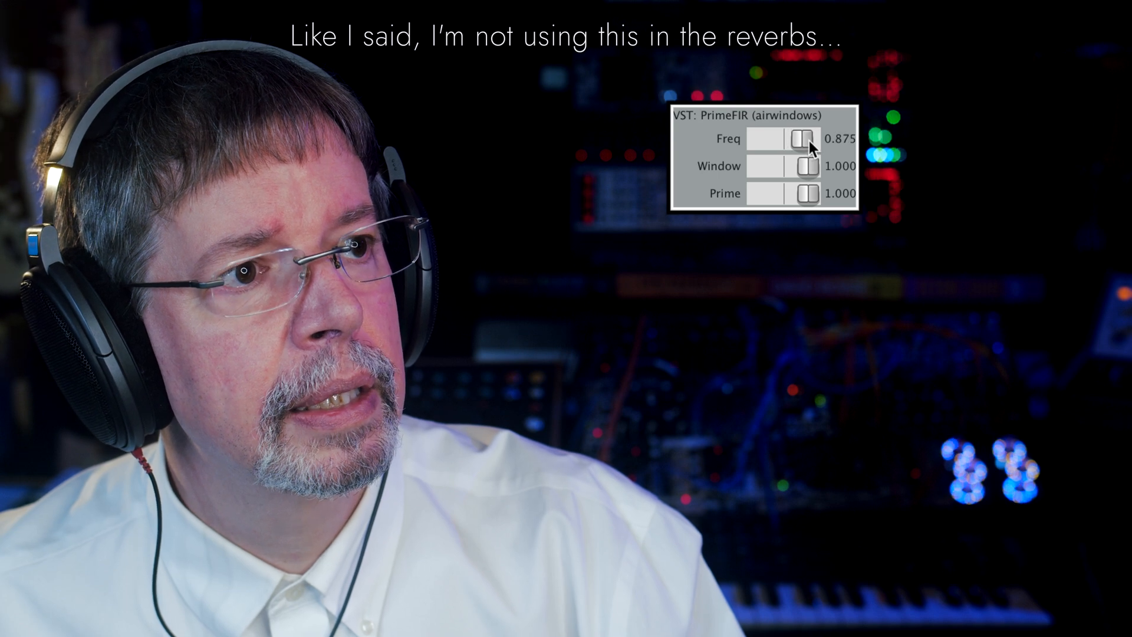
- Sweep Freq down to 0.356 and back up to 0.615, Window and Prime held at 1.000
{"action": "left_click_drag", "start_coordinate": [805, 140], "coordinate": [776, 139]}
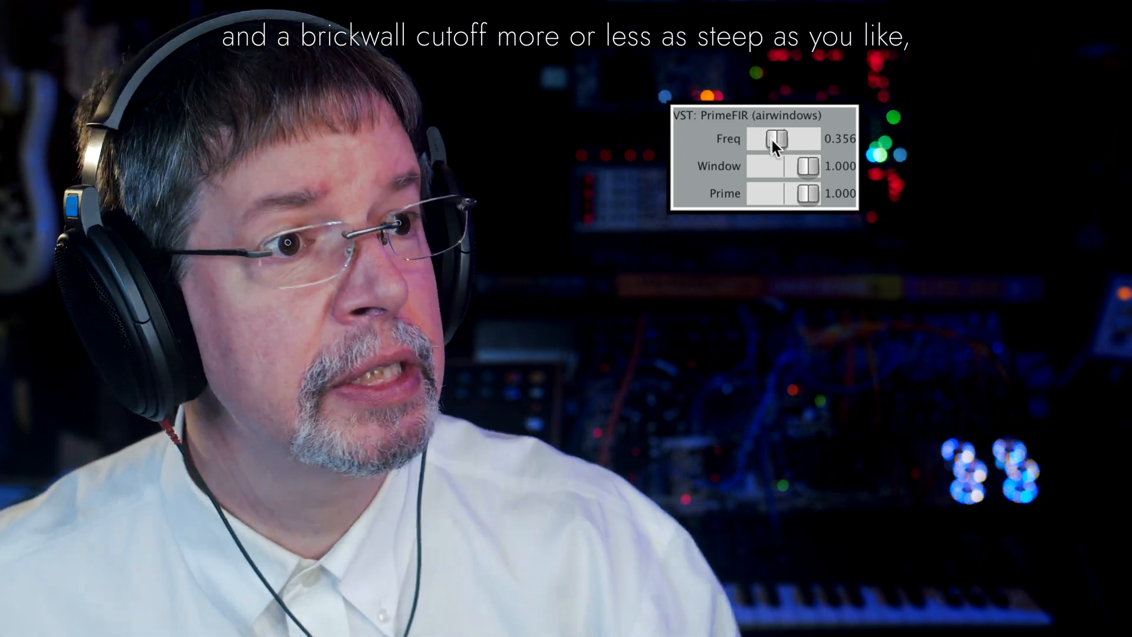
{"action": "left_click_drag", "start_coordinate": [779, 139], "coordinate": [790, 139]}
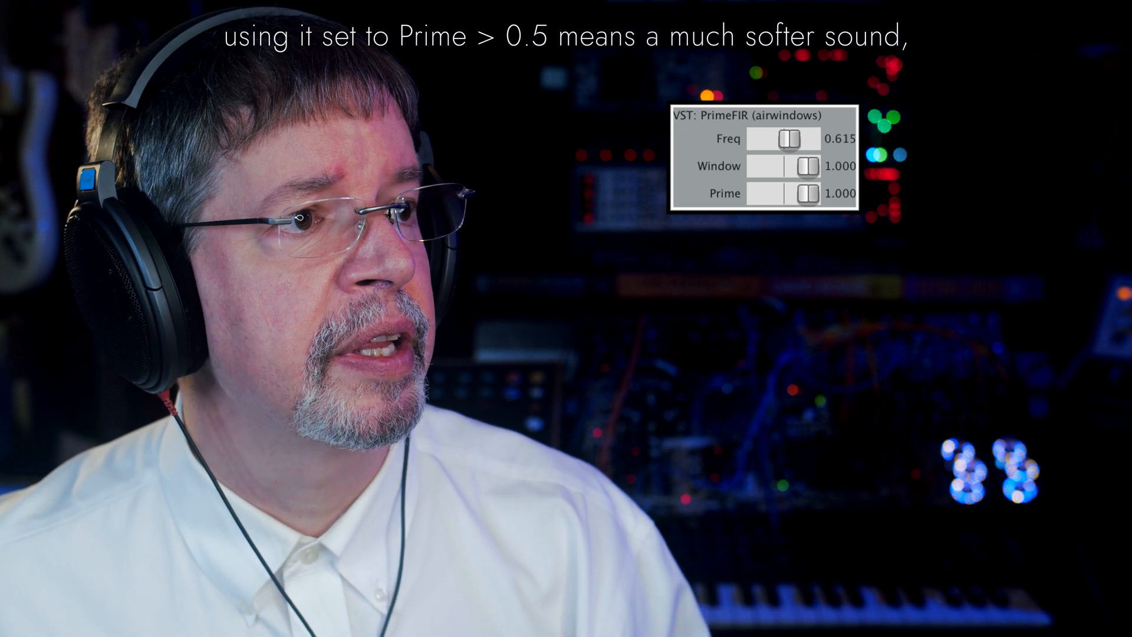